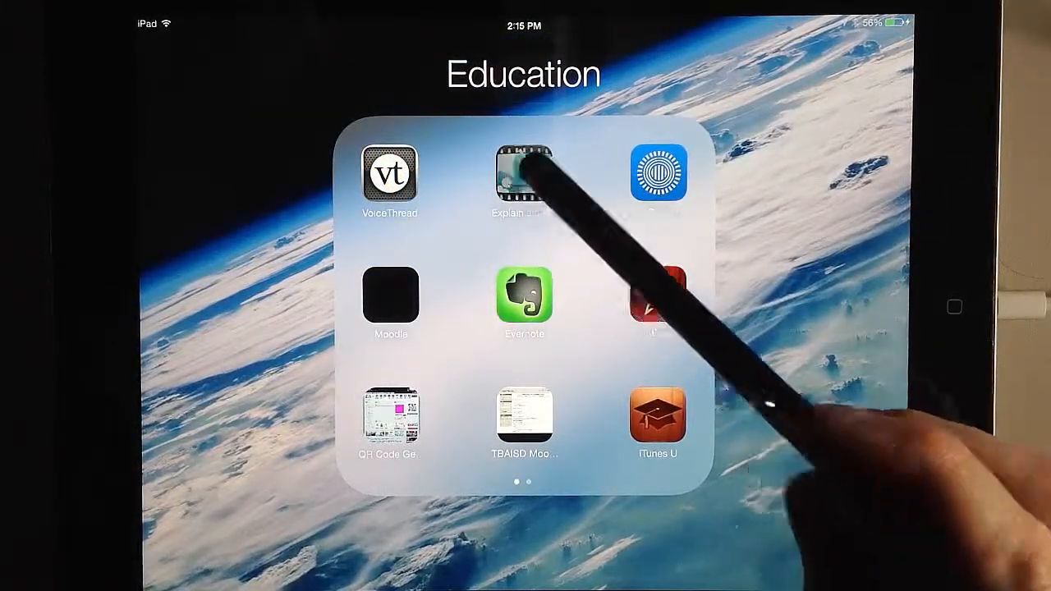
Step: Launch Explain Everything from the iPad's Education folder
{"action": "left_click", "coordinate": [523, 172]}
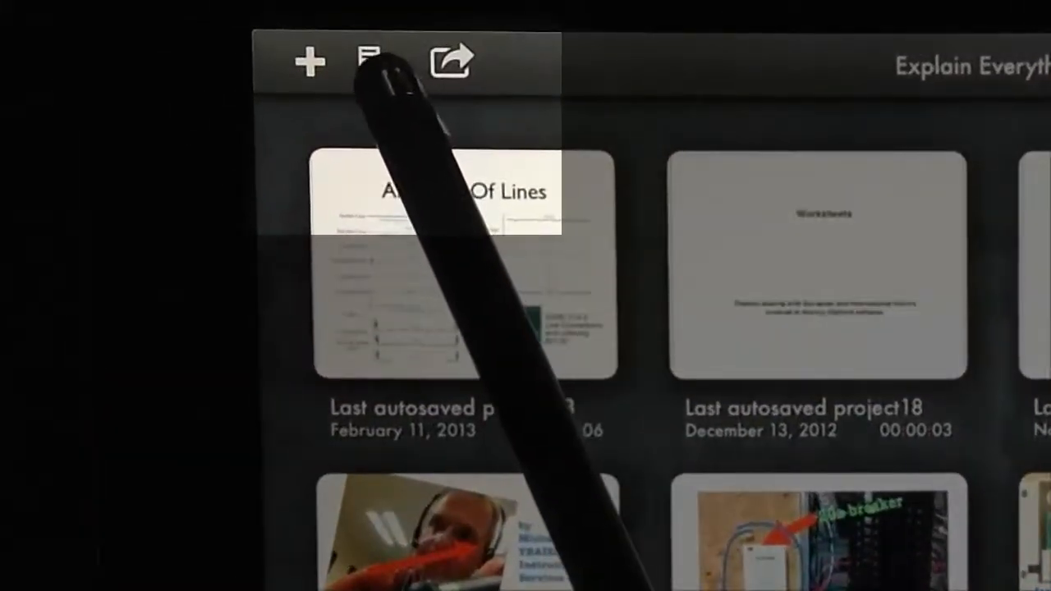
Step: Create a new project from the ETEC 140 syllabus PDF in the WebDAV folder
{"action": "left_click", "coordinate": [376, 63]}
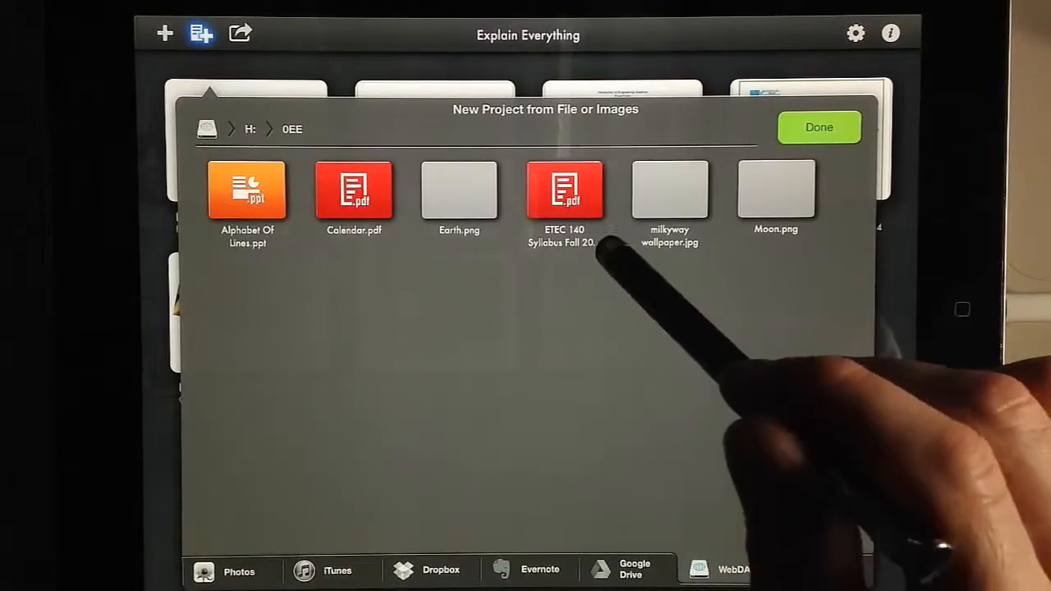
{"action": "left_click", "coordinate": [565, 191]}
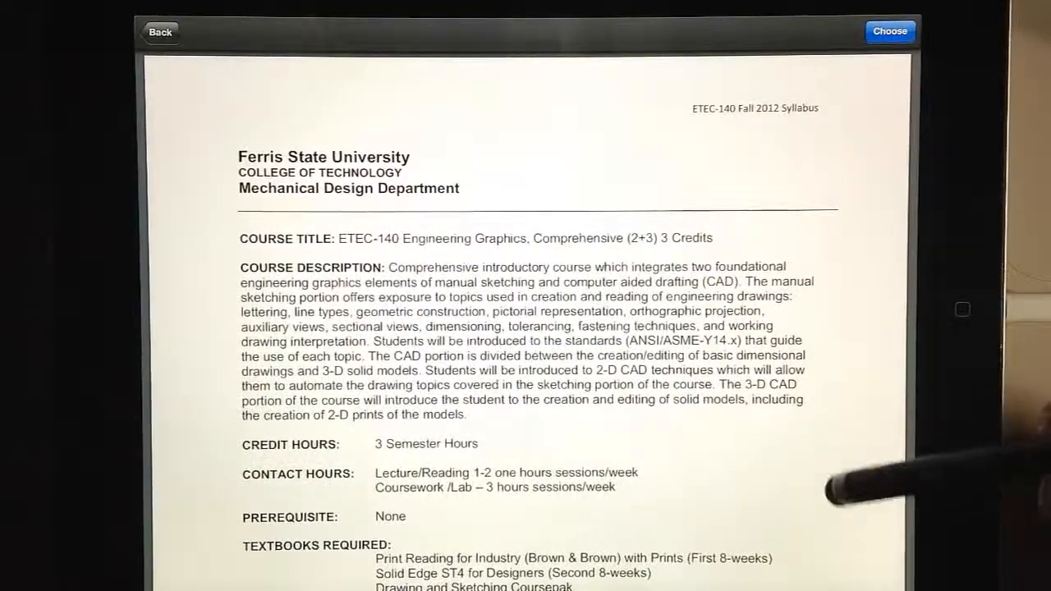
{"action": "scroll", "scroll_direction": "down", "scroll_amount": 3}
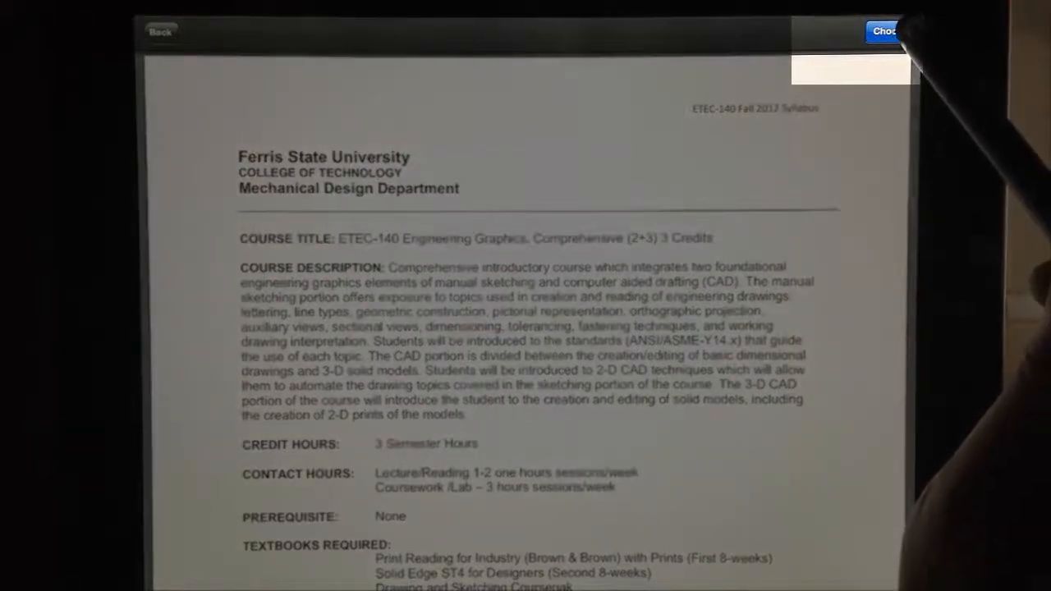
{"action": "left_click", "coordinate": [882, 31]}
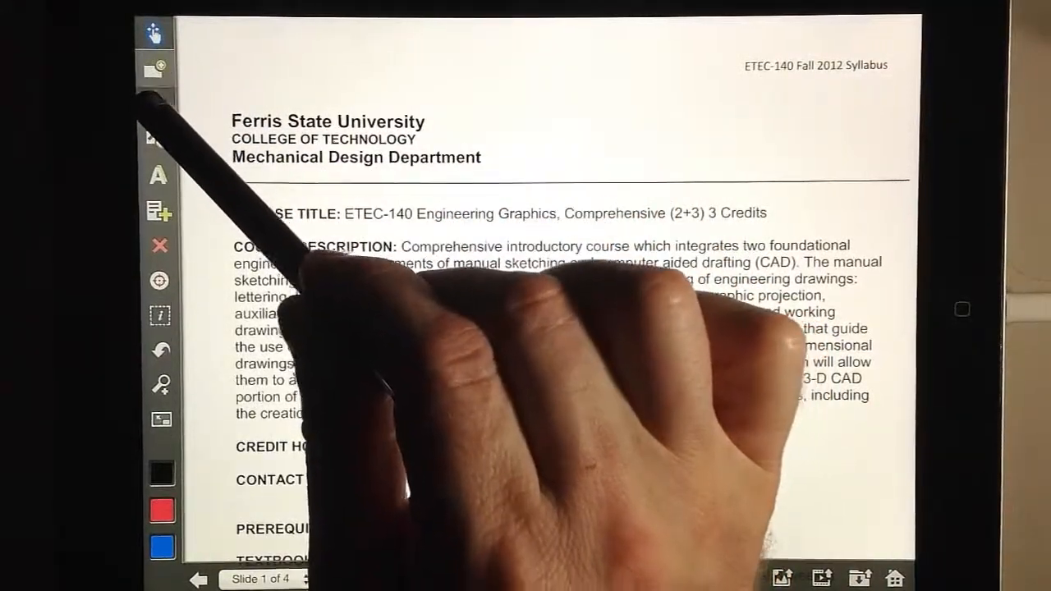
Step: Explore the left toolbar tools on the imported syllabus's first slide
{"action": "left_click", "coordinate": [160, 105]}
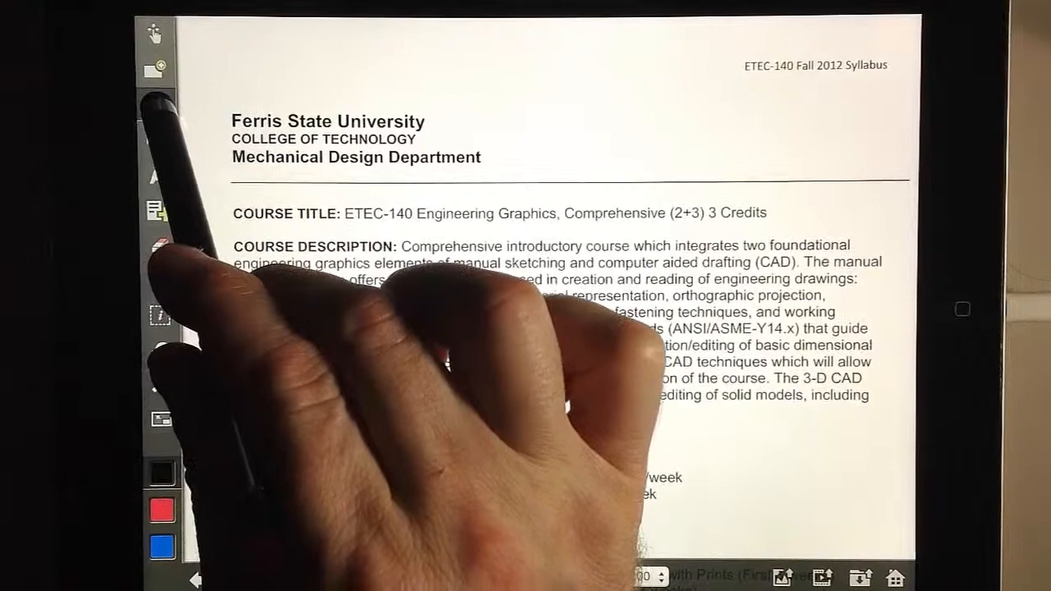
Step: Select the Pen tool with a chosen tip width and a pale colour
{"action": "left_click", "coordinate": [161, 105]}
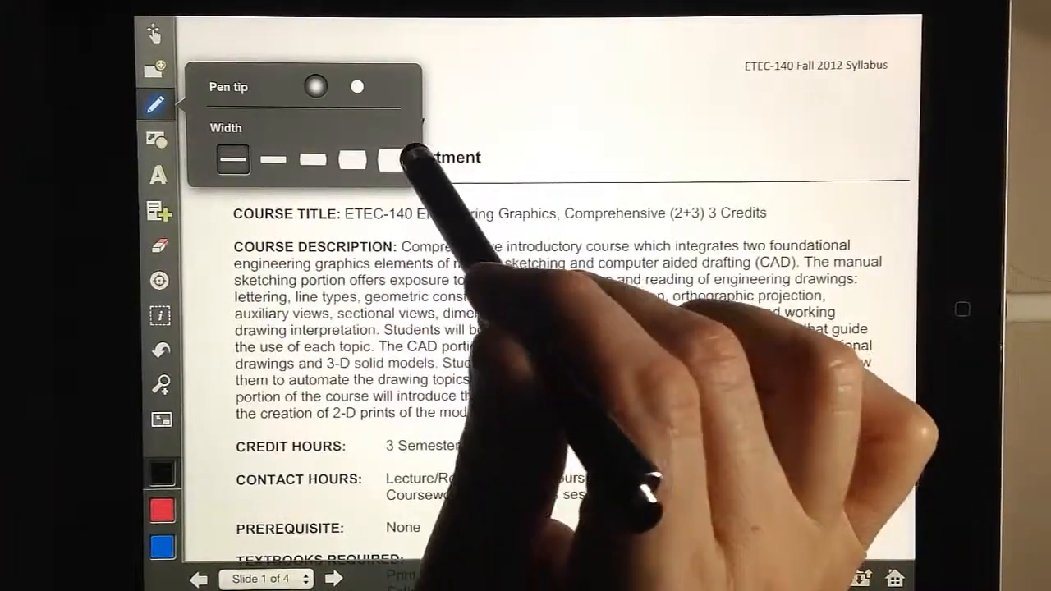
{"action": "left_click", "coordinate": [385, 159]}
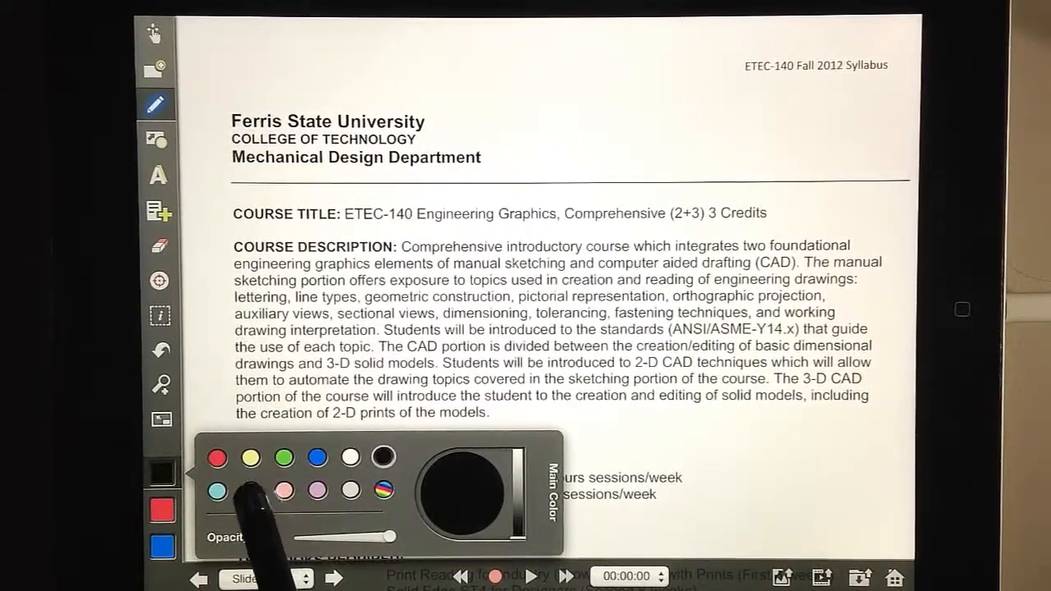
{"action": "left_click", "coordinate": [251, 457]}
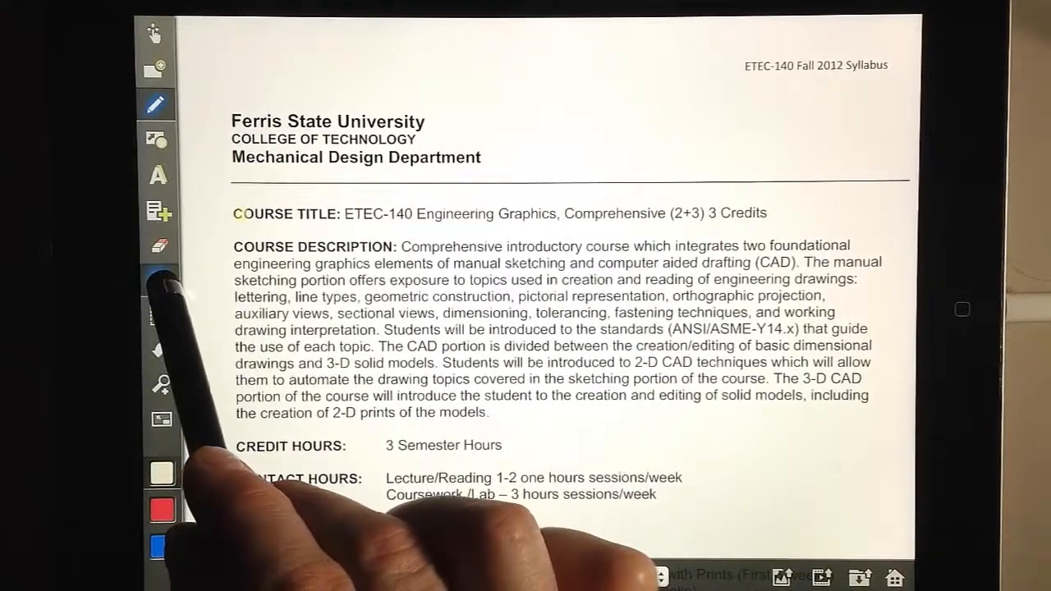
Step: Switch to the Hand tool to stop drawing on the slide
{"action": "left_click", "coordinate": [160, 279]}
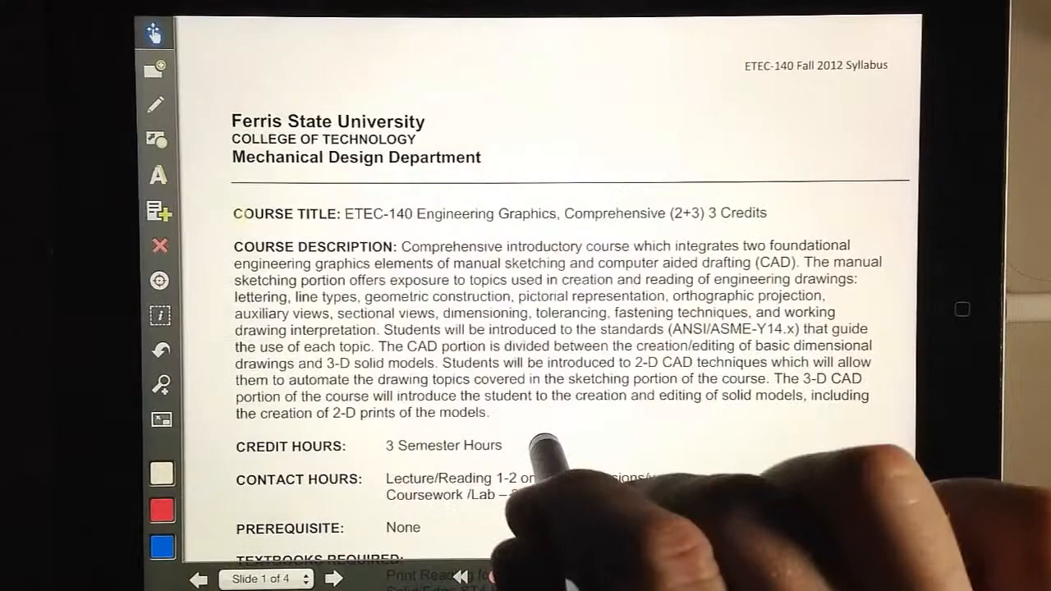
{"action": "scroll", "scroll_direction": "down", "scroll_amount": 3}
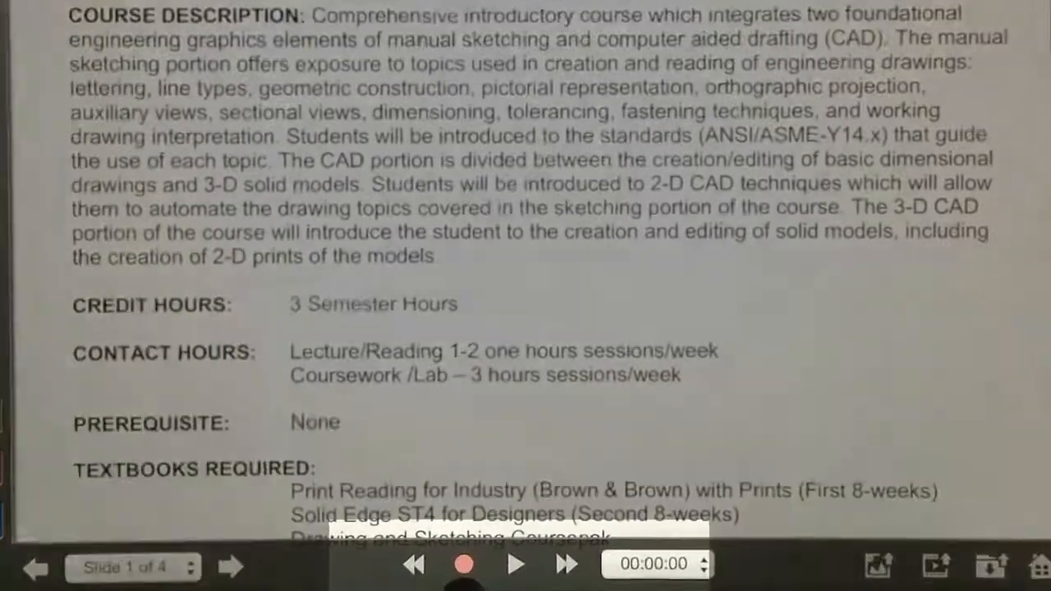
Step: Record about ten seconds of narration over the first slide, then pause
{"action": "left_click", "coordinate": [515, 565]}
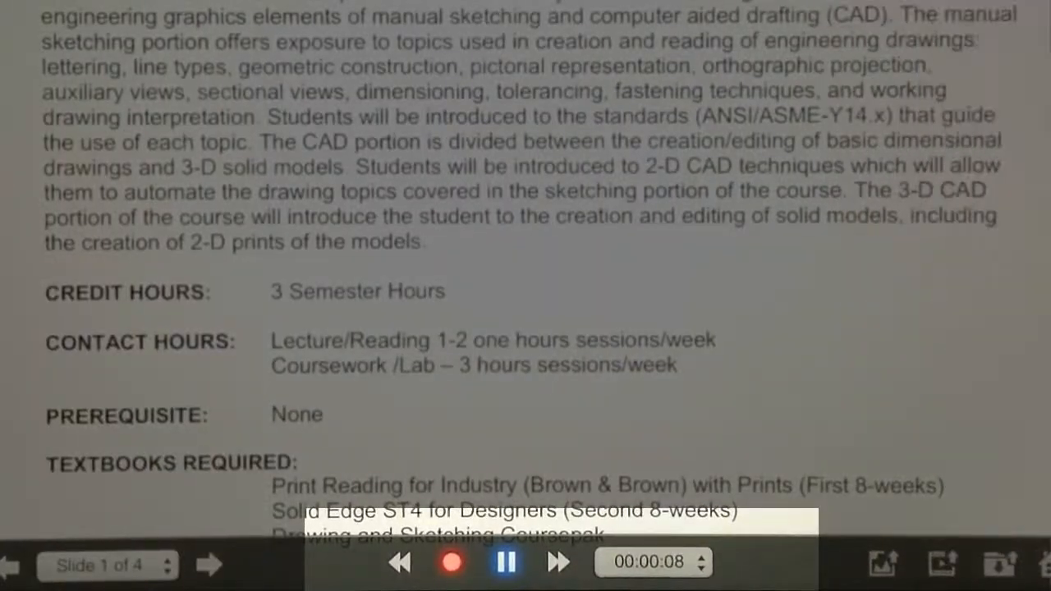
{"action": "left_click", "coordinate": [503, 563]}
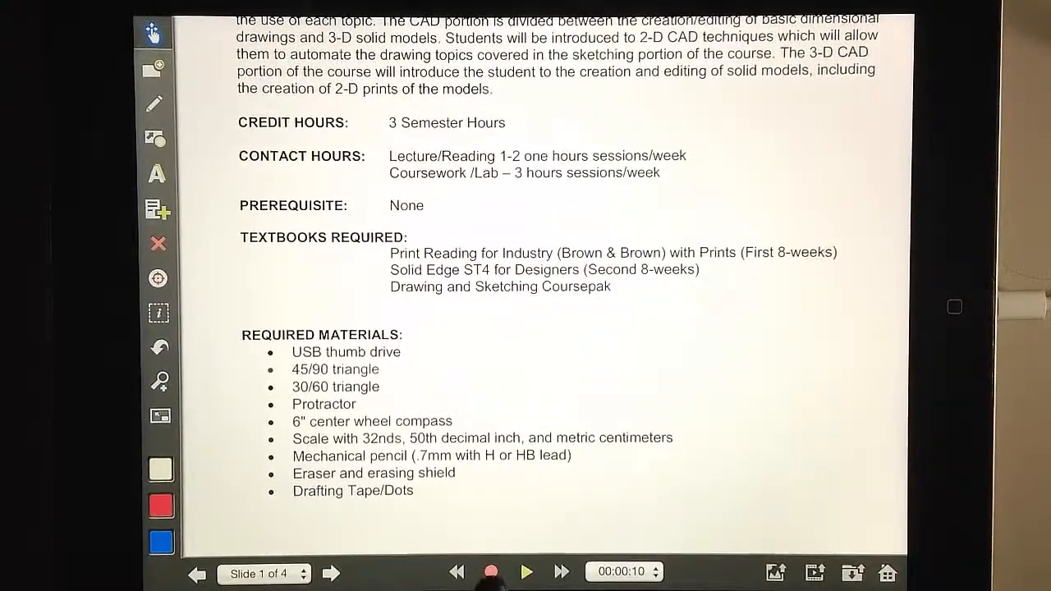
Step: Rewind the slide 1 recording to its start and play it back
{"action": "left_click", "coordinate": [526, 571]}
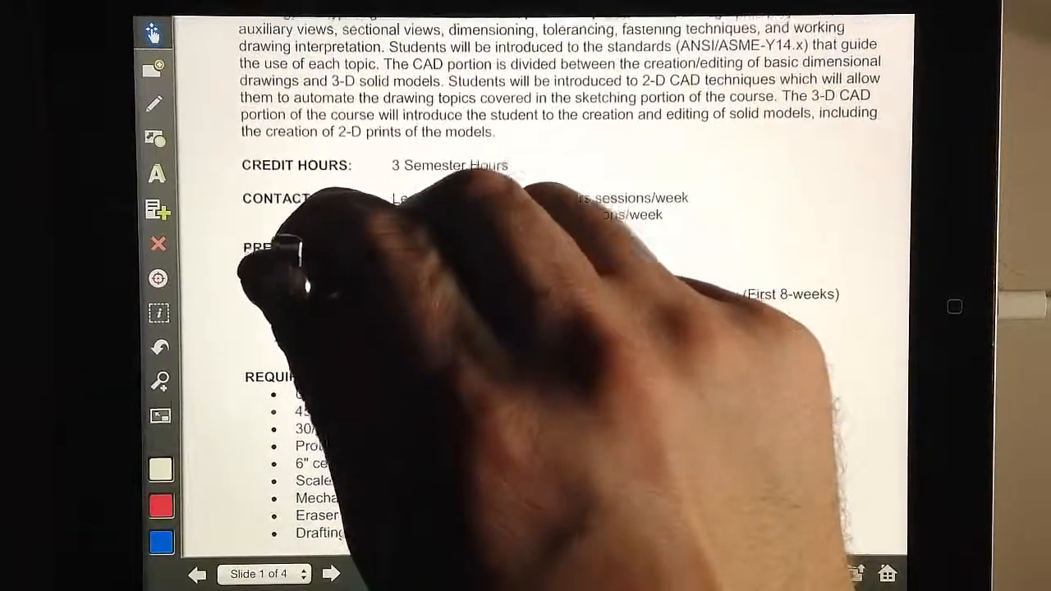
{"action": "left_click", "coordinate": [158, 278]}
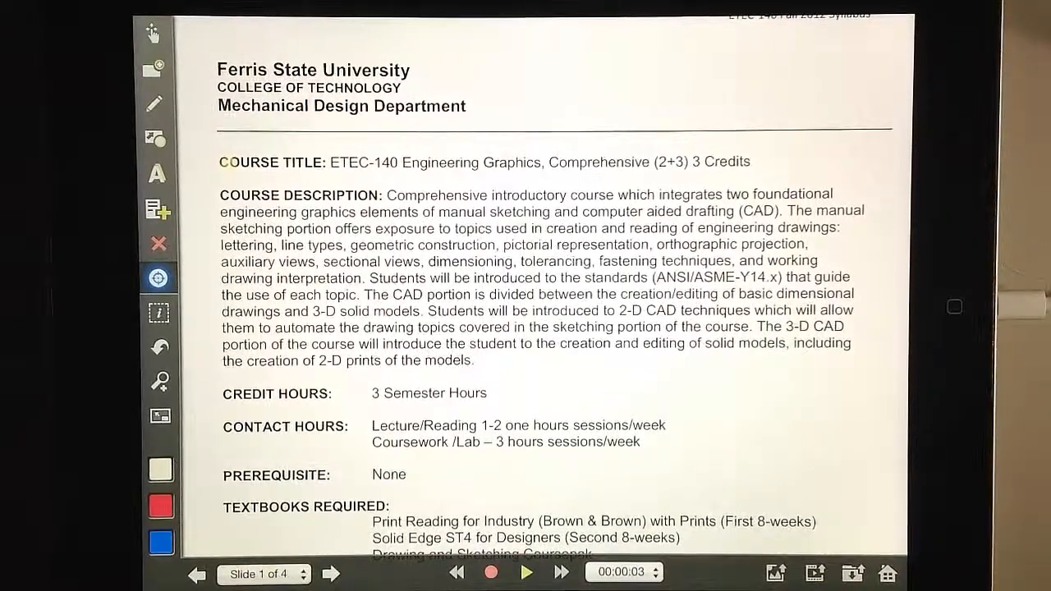
Step: Go to slide 4 and show the movie export destinations
{"action": "left_click", "coordinate": [331, 574]}
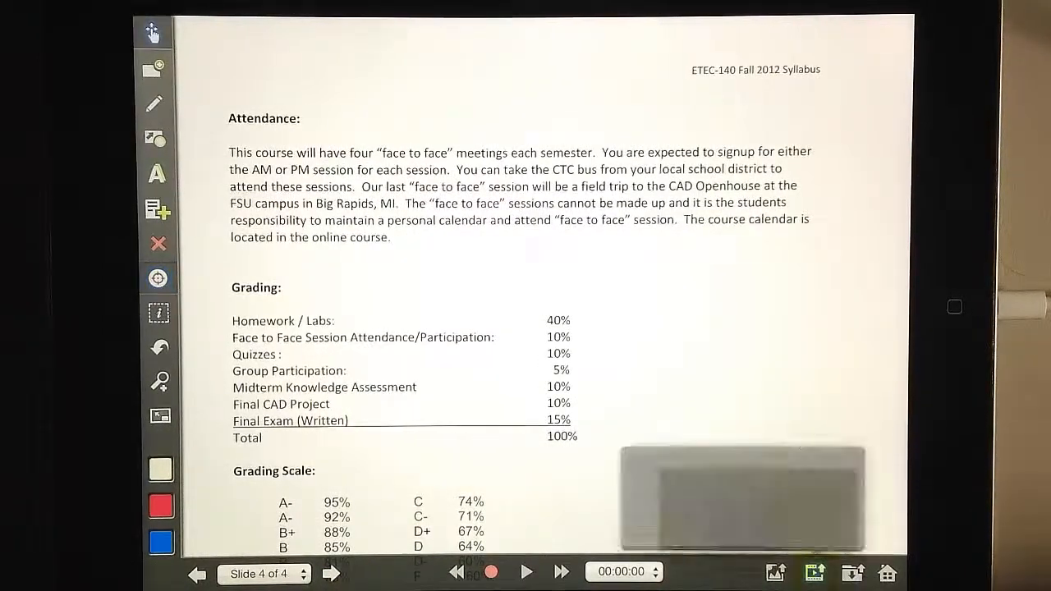
{"action": "left_click", "coordinate": [814, 572]}
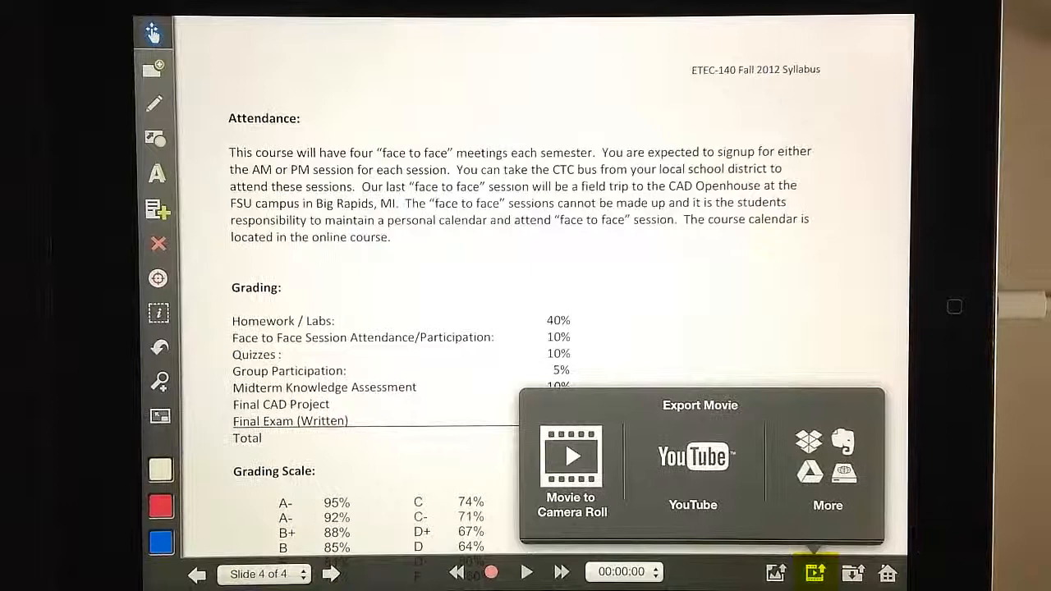